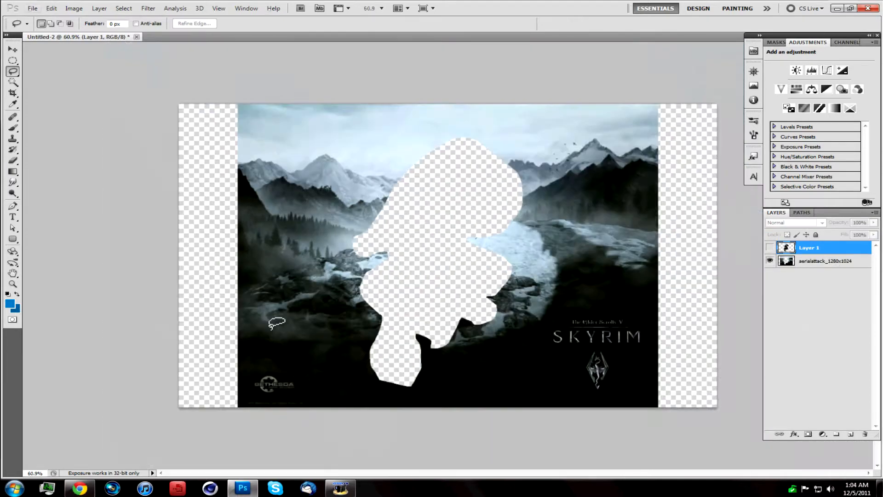
Open the context menu on a lasso-selected snowy landscape patch to copy it as a layer
right_click(448, 255)
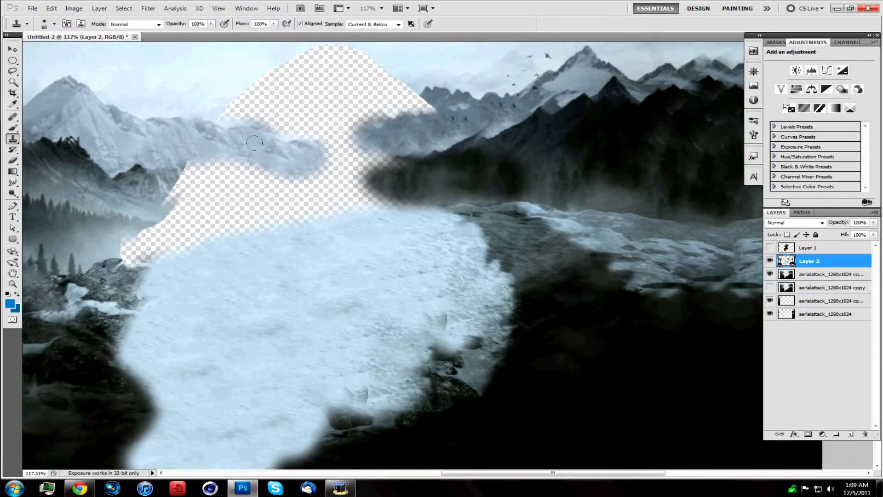
Clone misty mountains over the remaining gap, then add a new layer and change its blend mode
drag(253, 142, 89, 205)
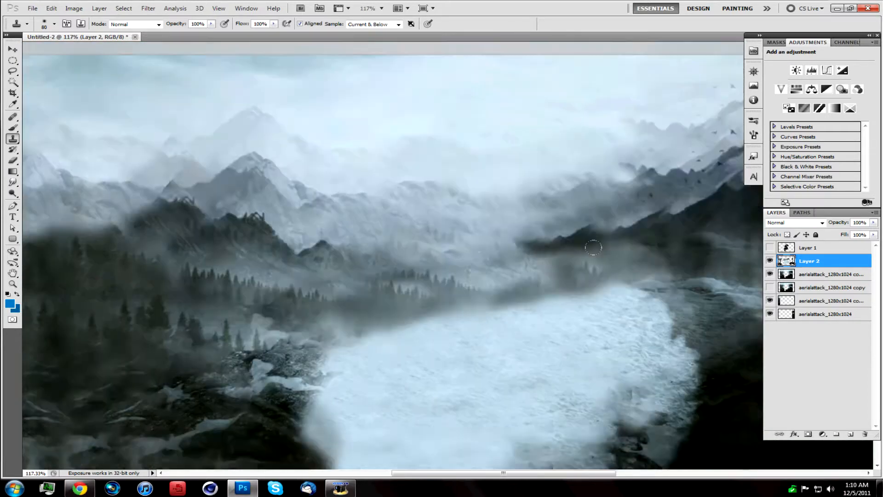
click(11, 300)
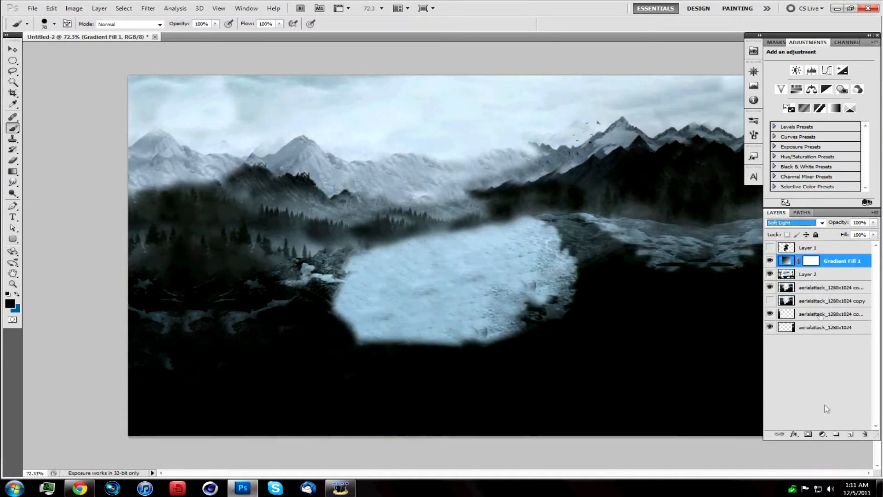
click(794, 222)
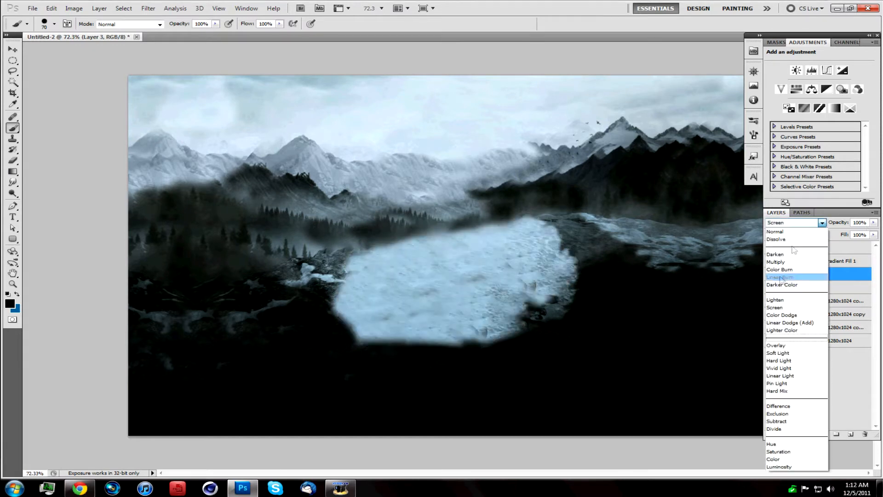
click(775, 254)
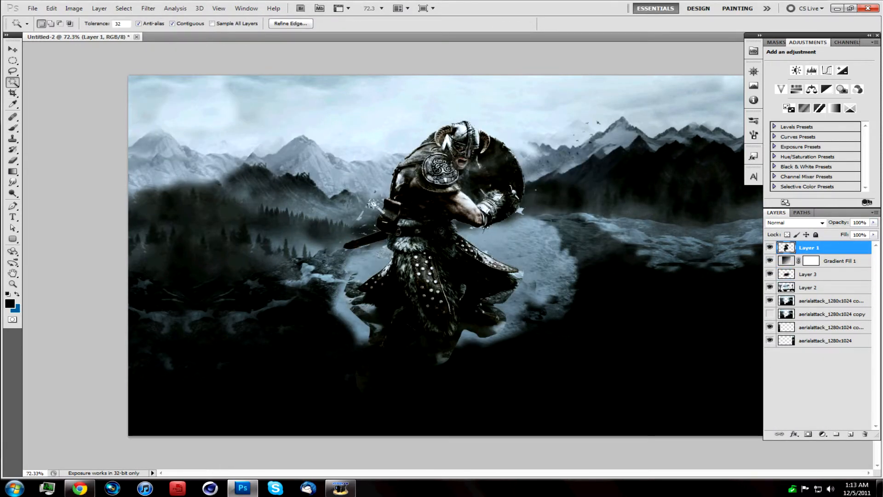
Duplicate the warrior layer (Layer 1) above the misty landscape
key(Ctrl+T)
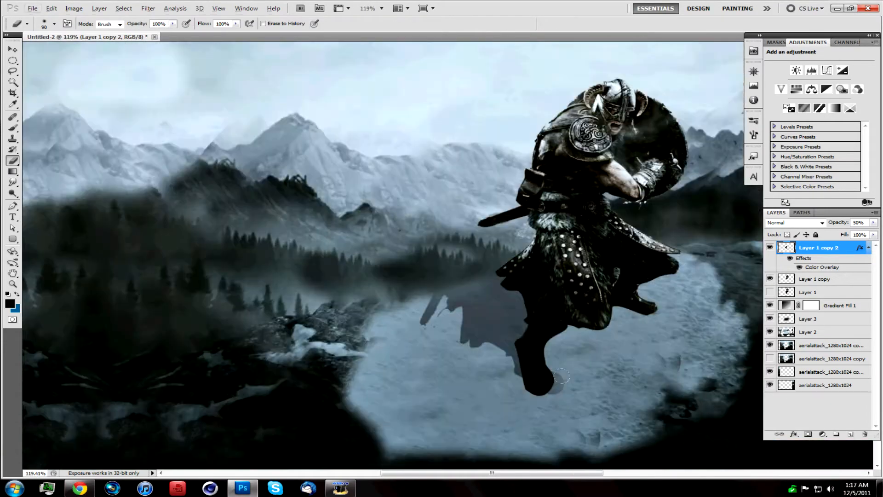
Erase part of the warrior's black 50%-opacity shadow copy
click(148, 8)
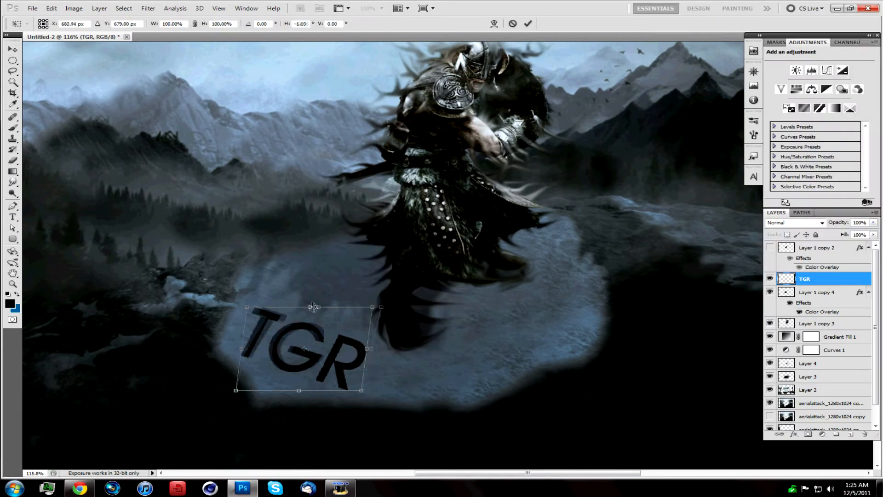
Commit the tilted TGR lettering in its place on the snowy clearing
click(817, 247)
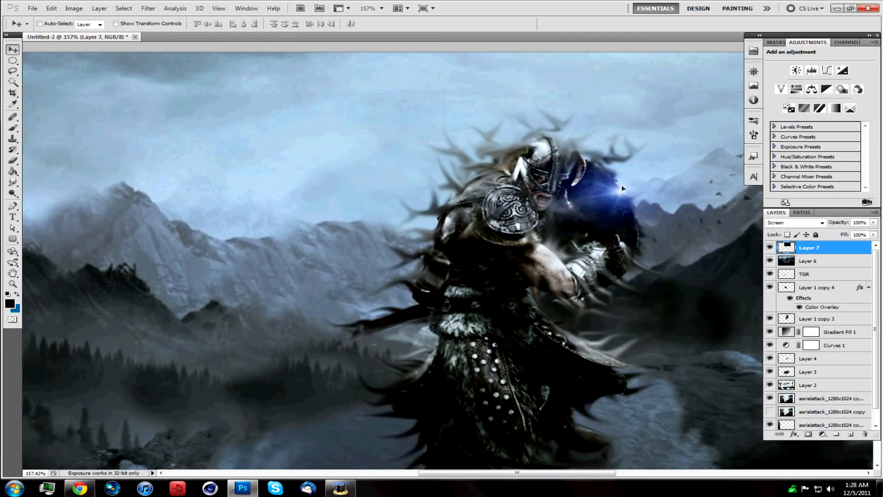
Choose a menu-bar command while adding the blue Screen-mode glow on Layer 7
click(148, 7)
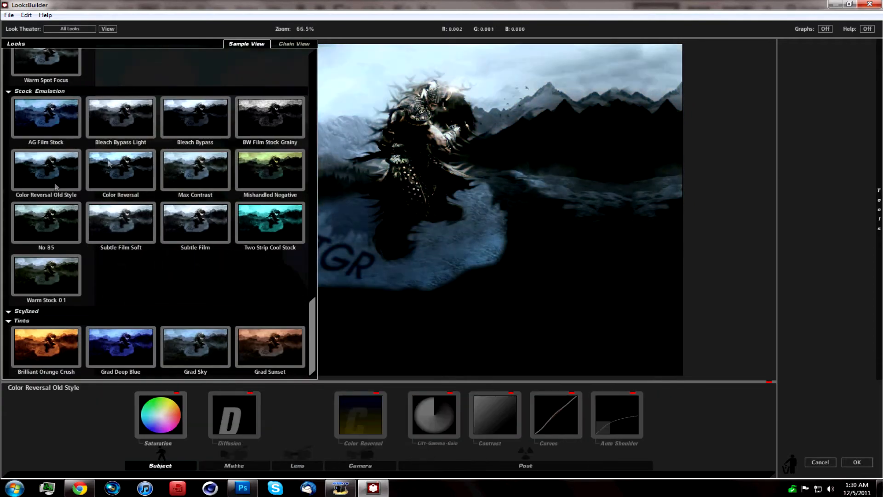
Preview Sunny Delite, collapse Popular TV, then apply the Benumbed special-effects look
click(270, 290)
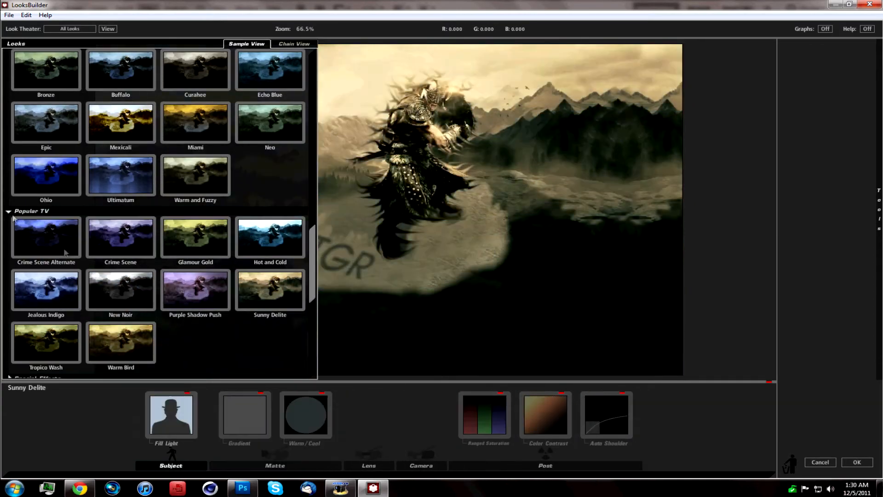
click(121, 130)
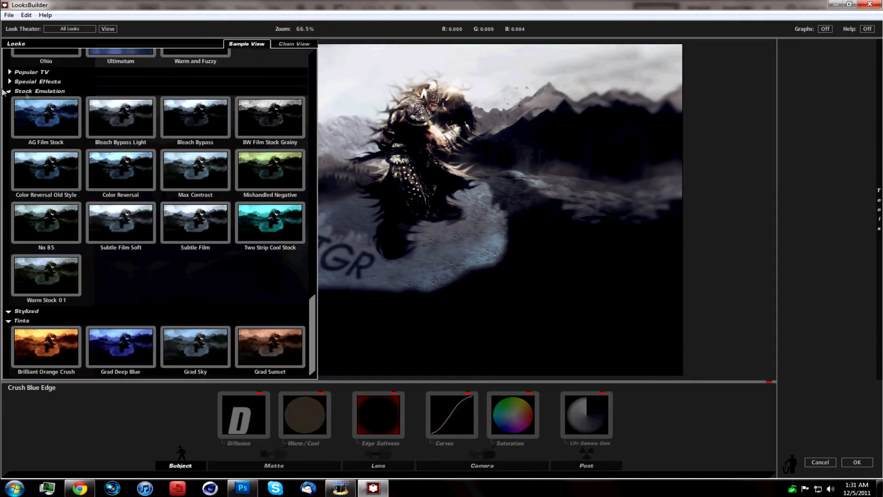
click(121, 276)
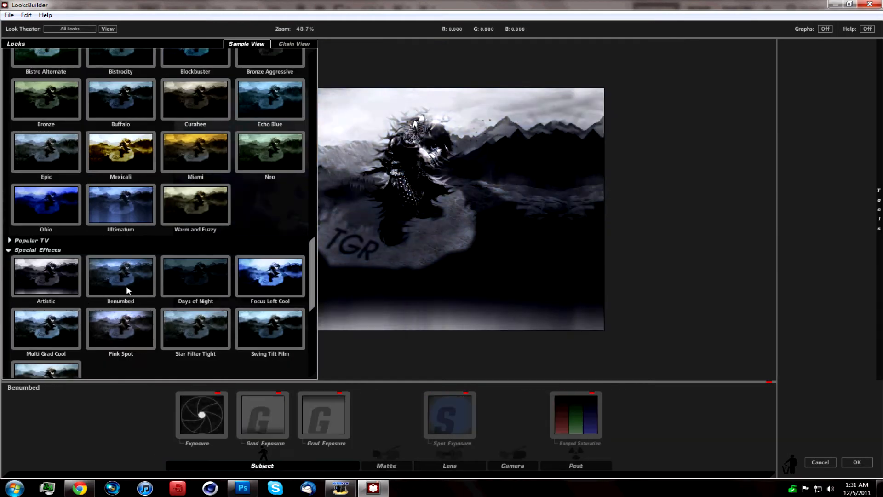